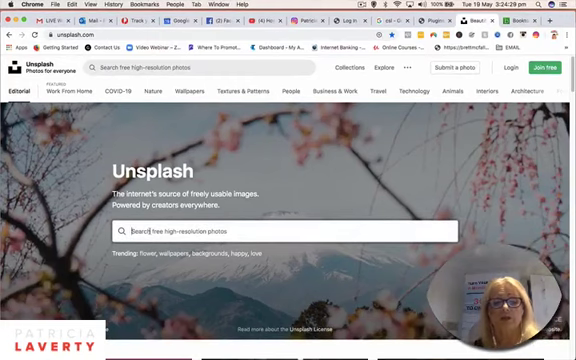
Search Unsplash for 'weight loss' and browse the fitness and diet photo results.
{"action": "type", "text": "weight loss"}
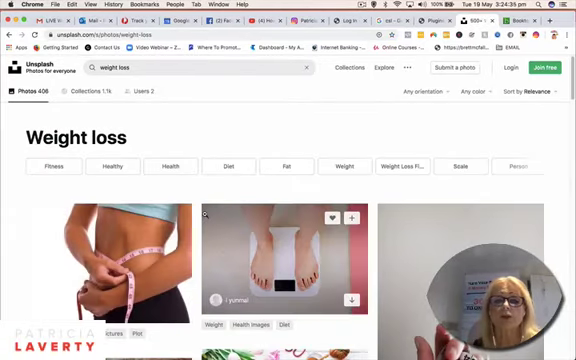
{"action": "scroll", "scroll_direction": "down", "scroll_amount": 3}
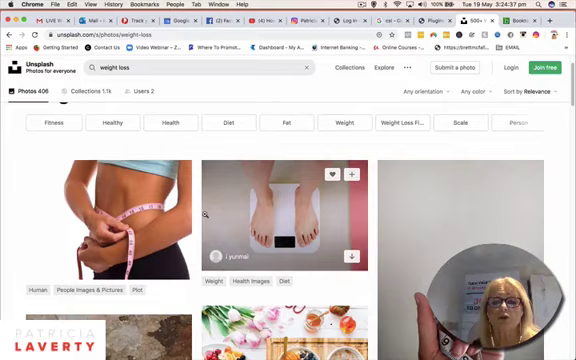
{"action": "scroll", "scroll_direction": "down", "scroll_amount": 3}
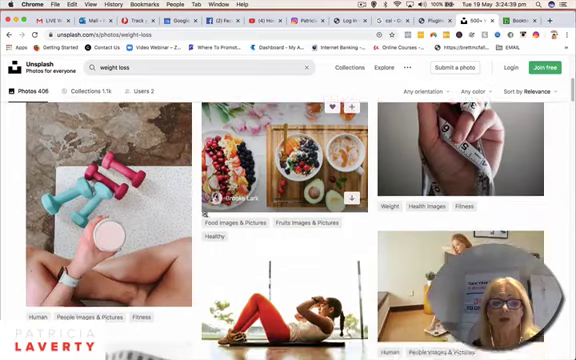
{"action": "scroll", "scroll_direction": "down", "scroll_amount": 3}
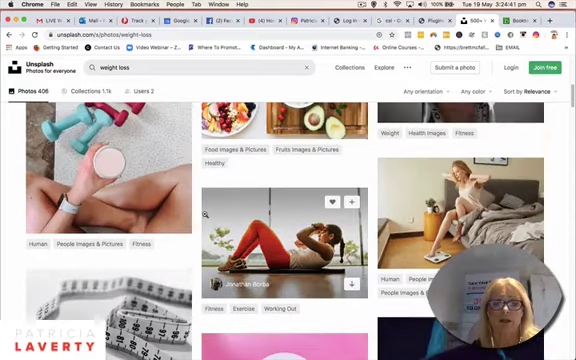
{"action": "scroll", "scroll_direction": "down", "scroll_amount": 3}
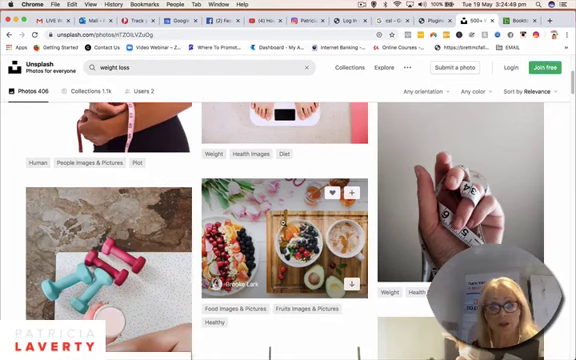
{"action": "left_click", "coordinate": [290, 240]}
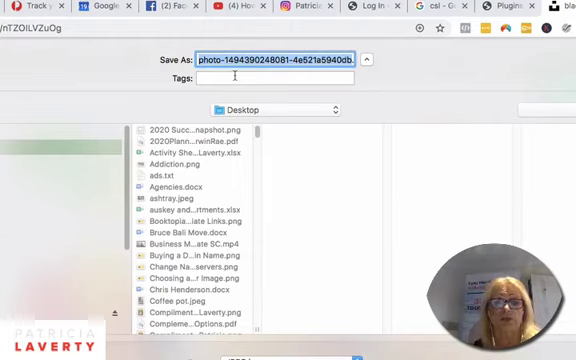
Save the Unsplash photo to the Desktop as 'Eating healthy 1.jpeg'.
{"action": "type", "text": "Eat.jpeg"}
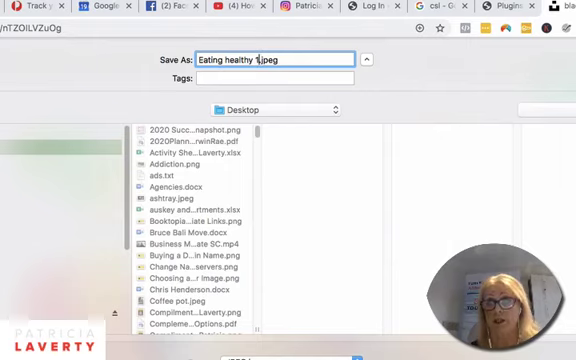
{"action": "key", "text": "BackSpace"}
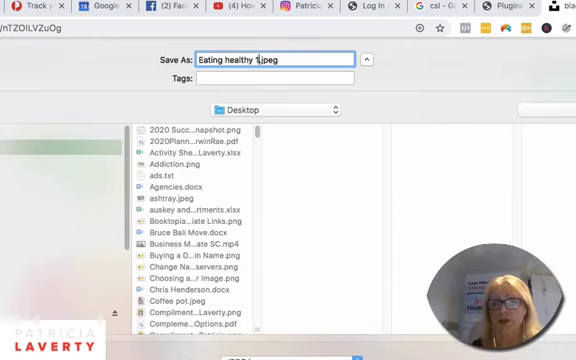
{"action": "left_click", "coordinate": [368, 58]}
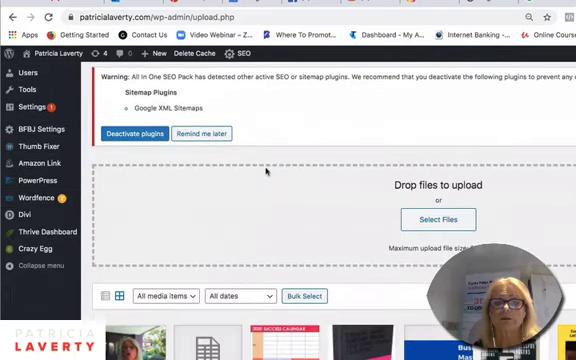
Scroll to the 'Drop files to upload' area above the Media Library grid.
{"action": "scroll", "scroll_direction": "down", "scroll_amount": 3}
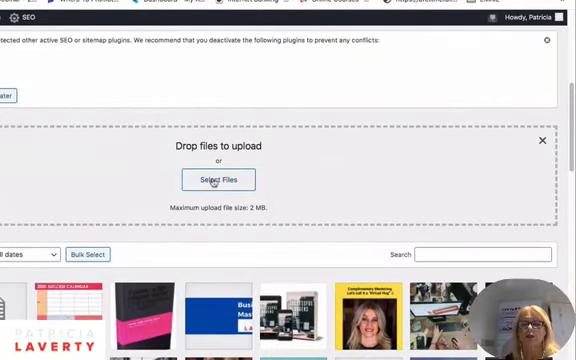
{"action": "left_click", "coordinate": [222, 180]}
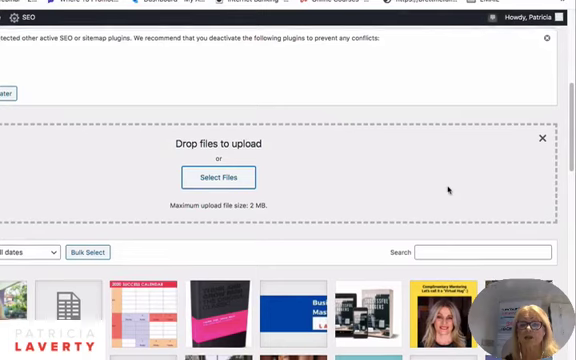
{"action": "scroll", "scroll_direction": "down", "scroll_amount": 3}
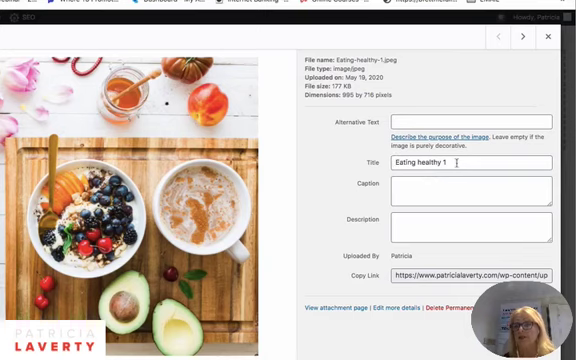
Set the image's alternative text to 'Eating healthy 1'.
{"action": "left_click", "coordinate": [450, 160]}
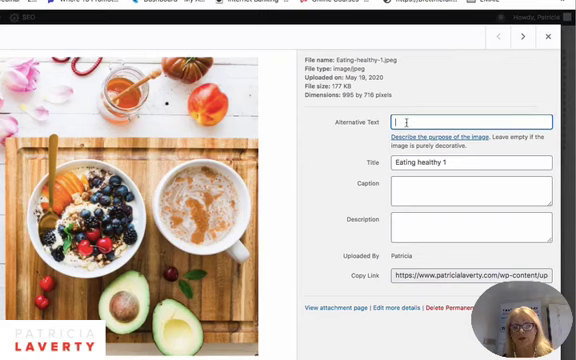
{"action": "type", "text": "Eating healthy 1"}
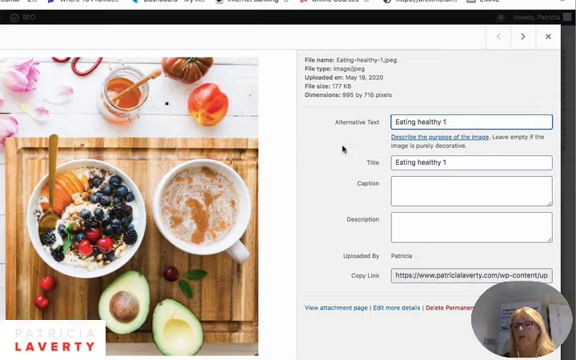
{"action": "mouse_move", "coordinate": [344, 156]}
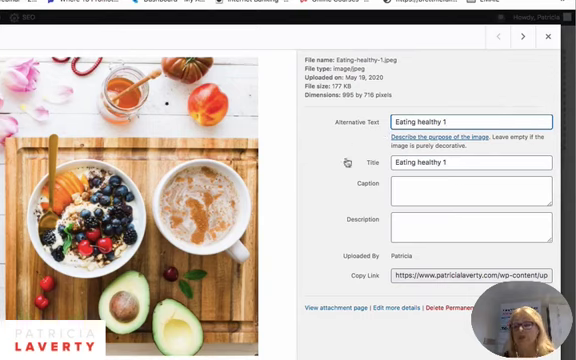
{"action": "mouse_move", "coordinate": [348, 160]}
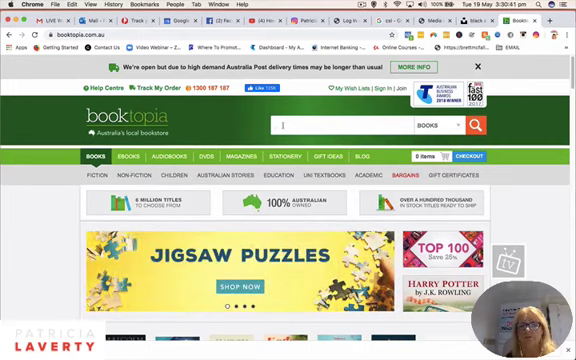
Search Booktopia for 'three little pigs' and reach the Three Little Pigs product page.
{"action": "type", "text": "three little pigs"}
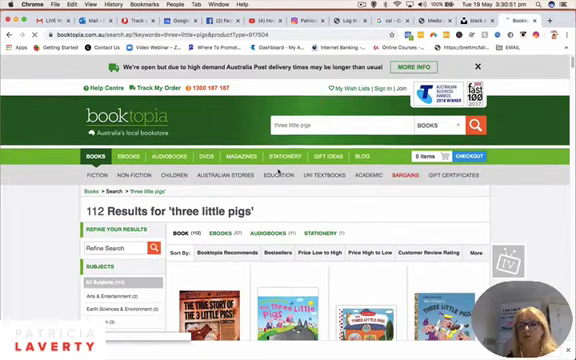
{"action": "scroll", "scroll_direction": "down", "scroll_amount": 3}
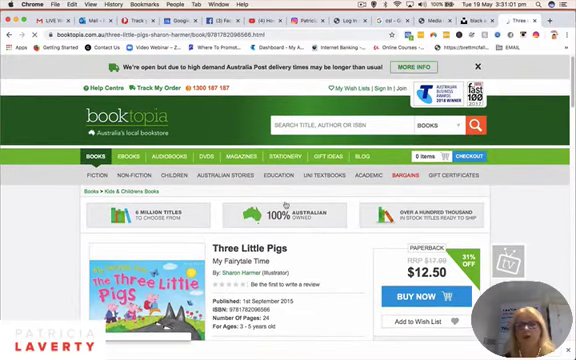
{"action": "scroll", "scroll_direction": "down", "scroll_amount": 3}
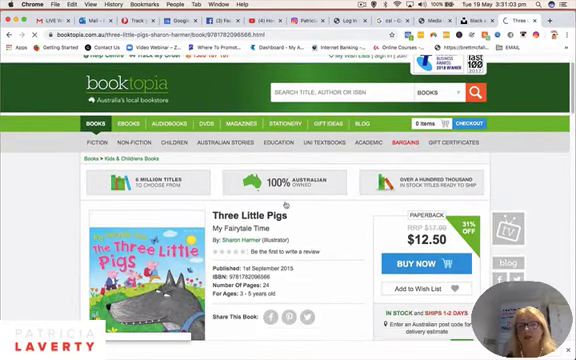
{"action": "scroll", "scroll_direction": "down", "scroll_amount": 3}
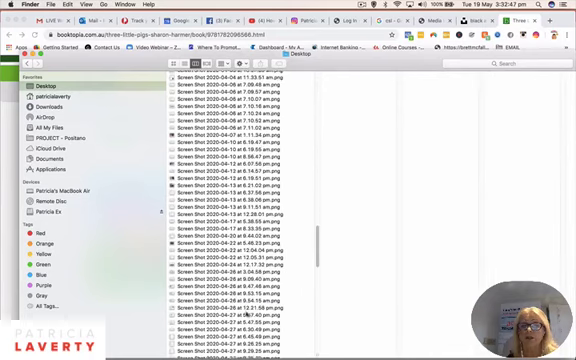
Rename the newest Desktop screenshot to 'Three Little Pigs'.
{"action": "scroll", "scroll_direction": "down", "scroll_amount": 3}
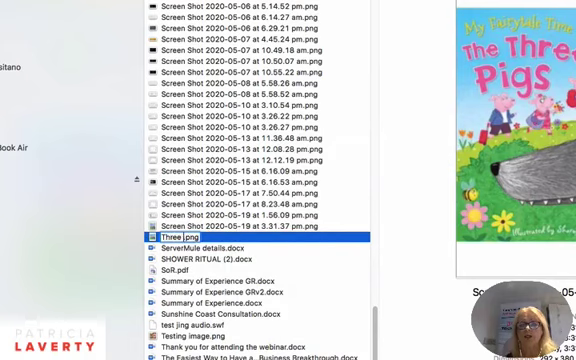
{"action": "type", "text": "Little P"}
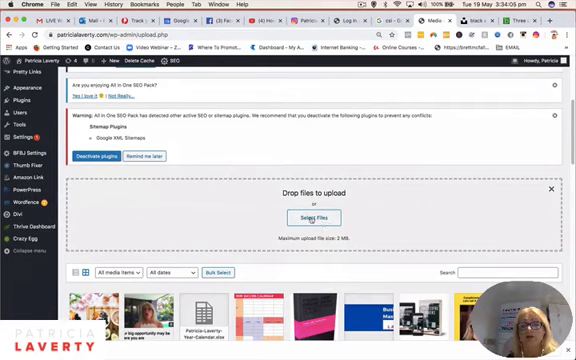
Choose 'Three Little Pigs.png' from the Desktop in the WordPress file chooser.
{"action": "left_click", "coordinate": [300, 216]}
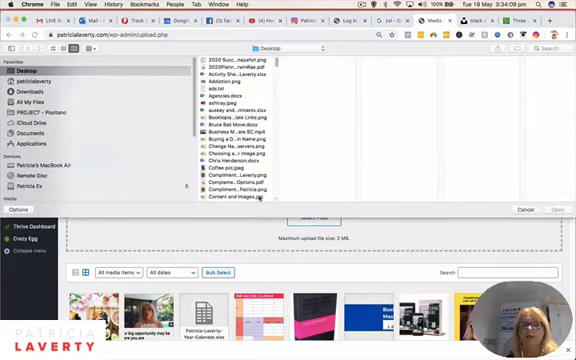
{"action": "scroll", "scroll_direction": "down", "scroll_amount": 3}
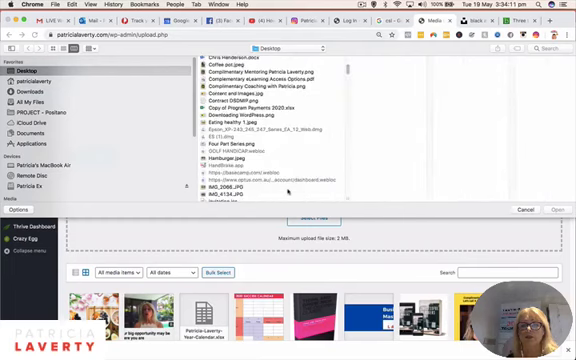
{"action": "scroll", "scroll_direction": "down", "scroll_amount": 3}
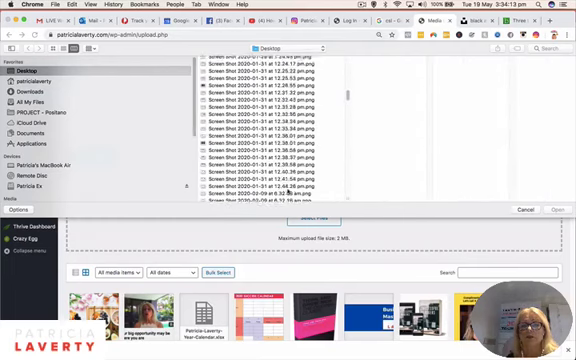
{"action": "scroll", "scroll_direction": "down", "scroll_amount": 3}
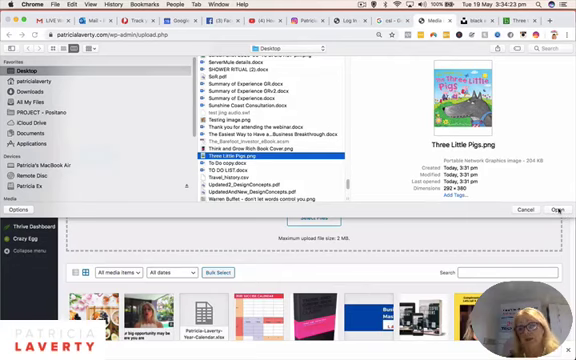
Upload 'Three Little Pigs.png' so it appears in the Media Library grid.
{"action": "left_click", "coordinate": [556, 210]}
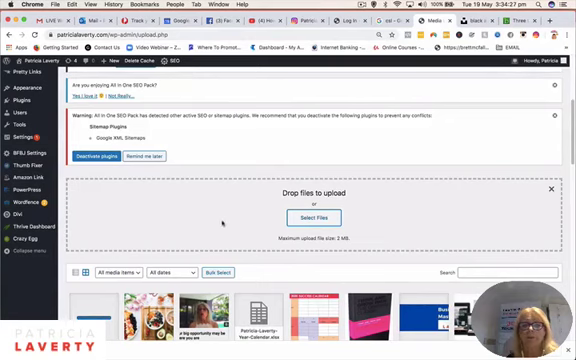
{"action": "scroll", "scroll_direction": "down", "scroll_amount": 3}
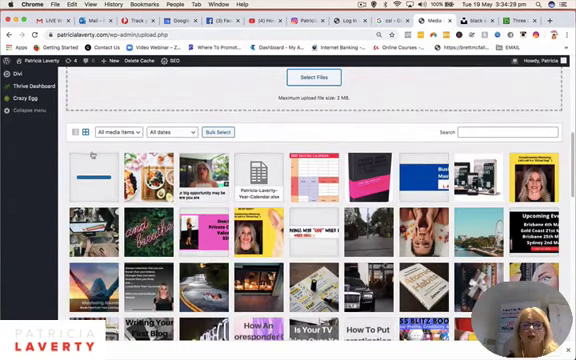